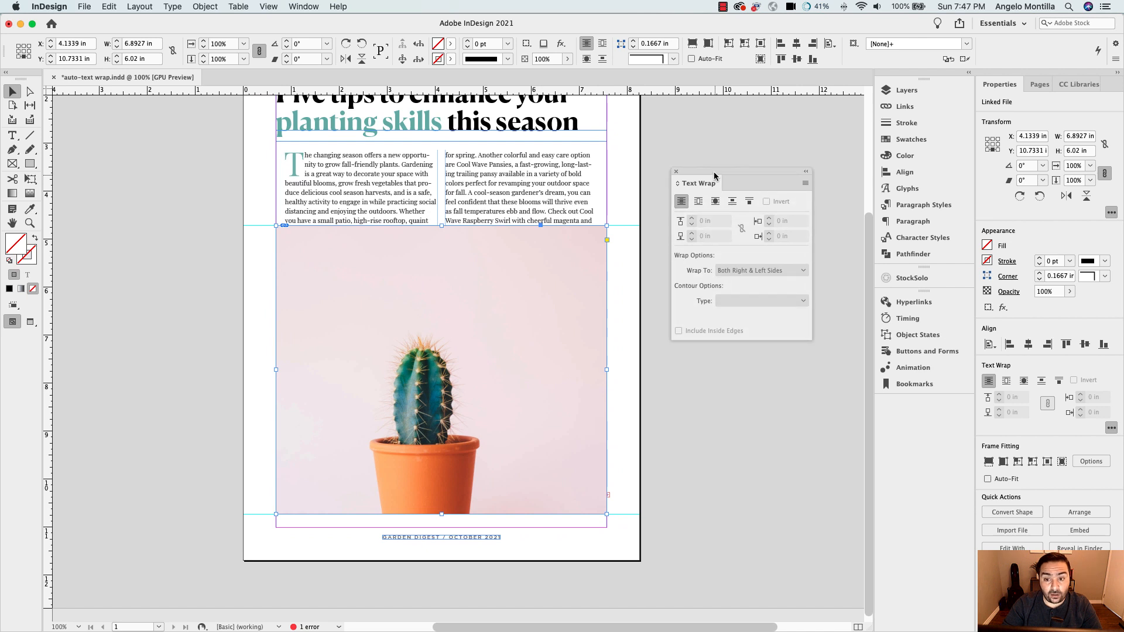
# - Show the Text Wrap panel and reposition it on screen
pyautogui.moveTo(697, 182); pyautogui.dragTo(689, 197)
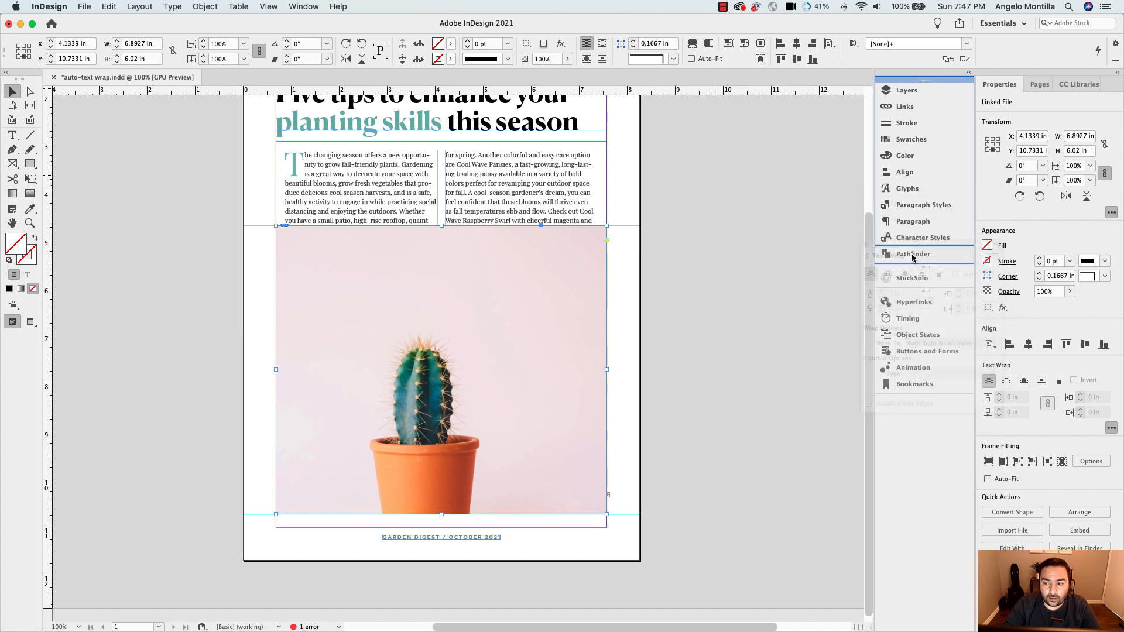
pyautogui.click(303, 6)
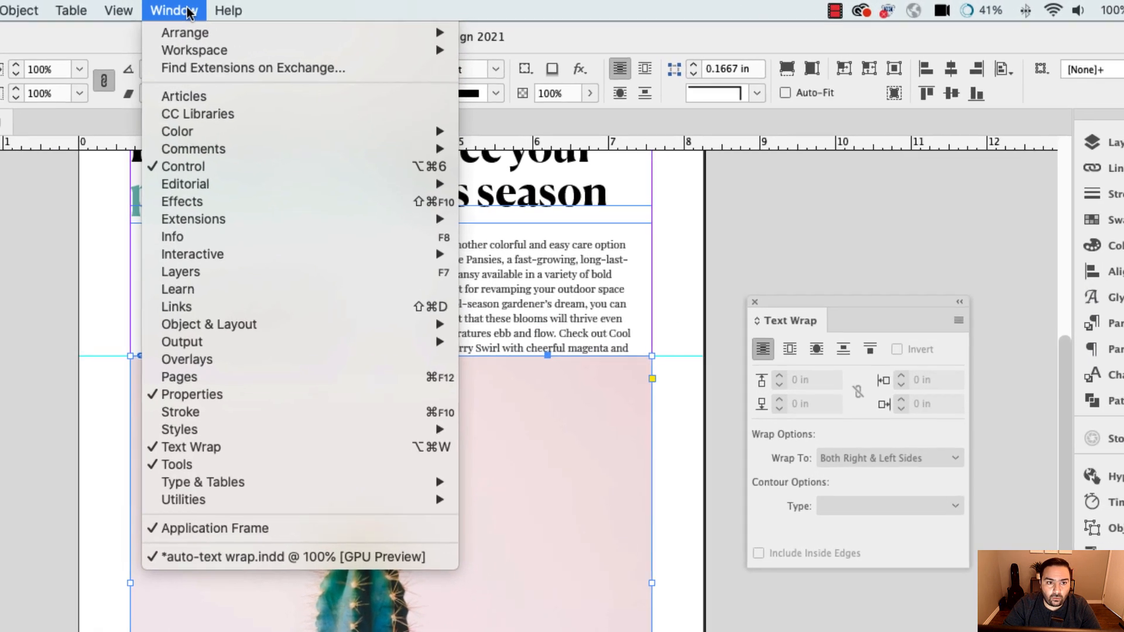
pyautogui.moveTo(172, 467)
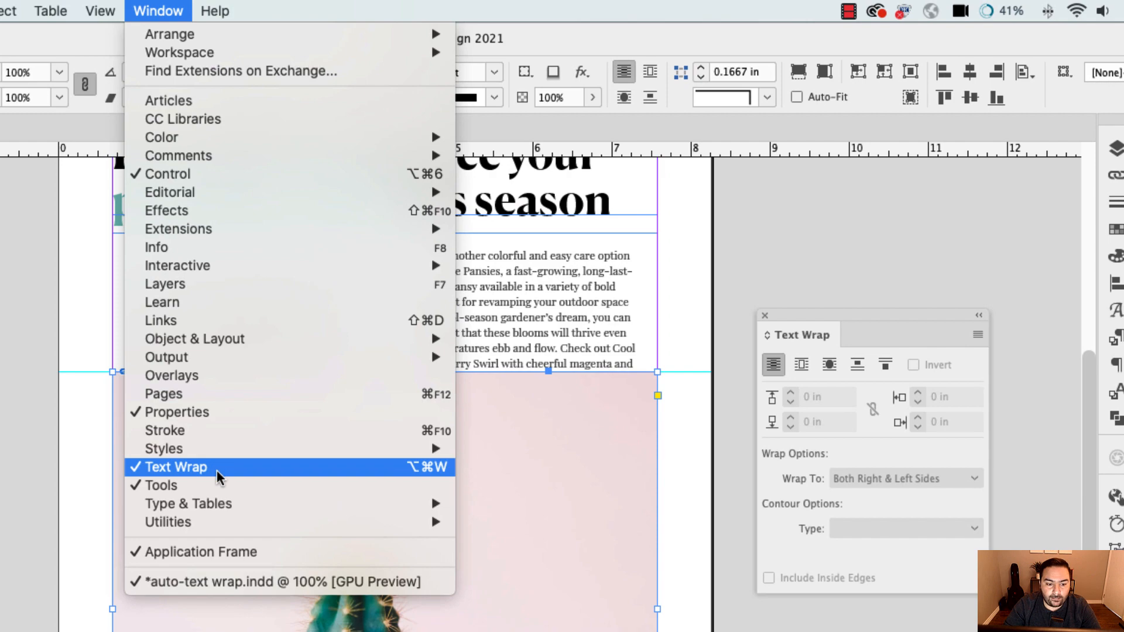
pyautogui.moveTo(371, 483)
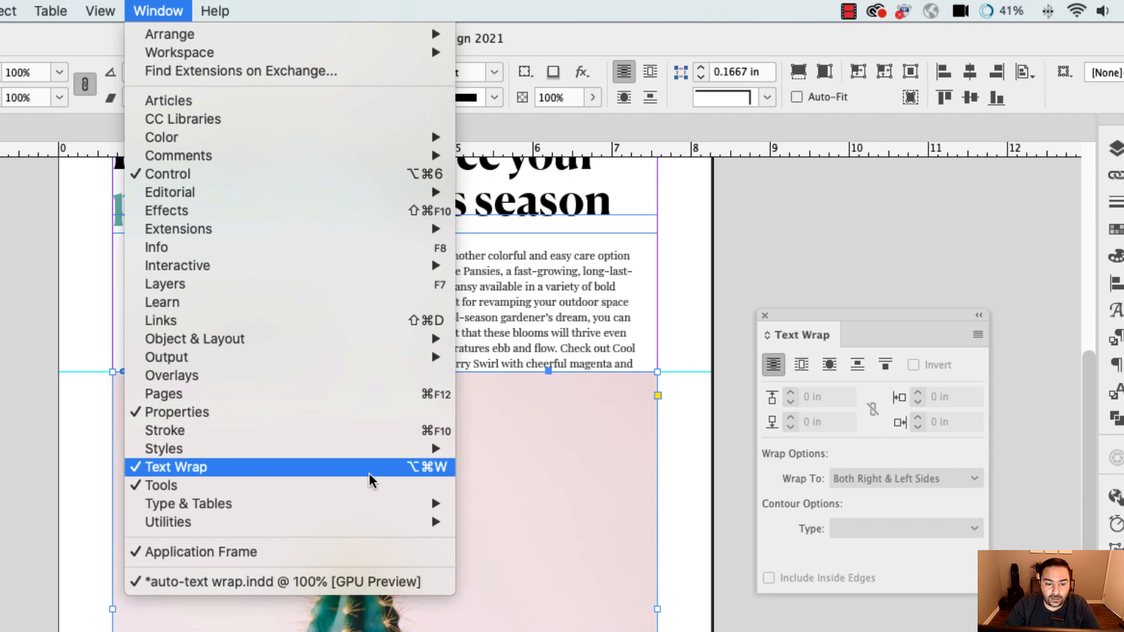
pyautogui.click(173, 466)
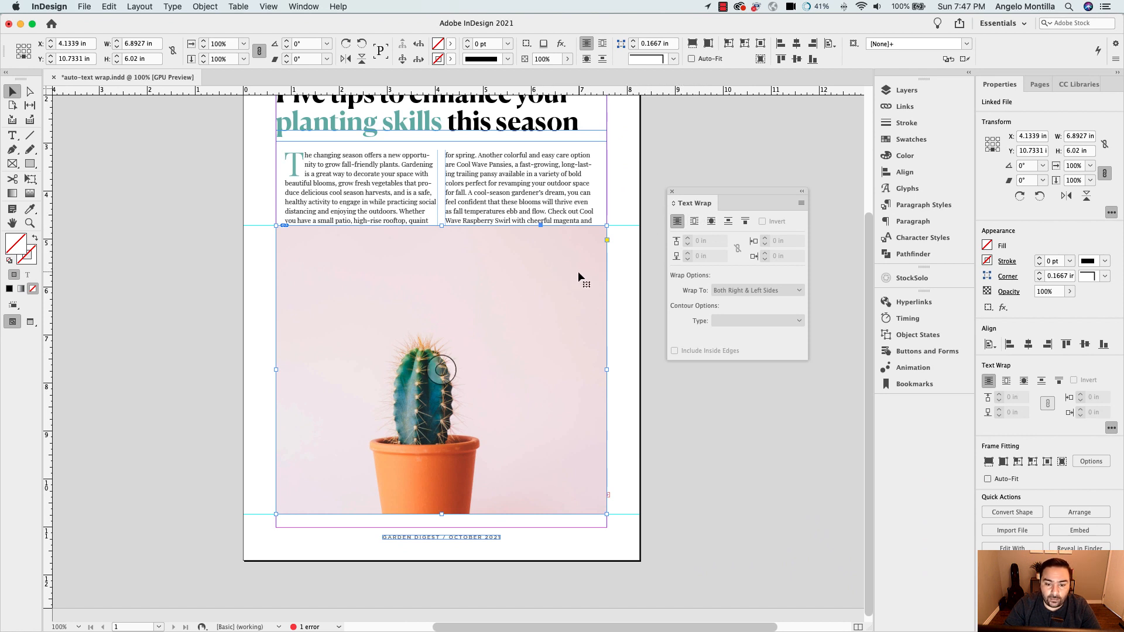
pyautogui.moveTo(561, 296)
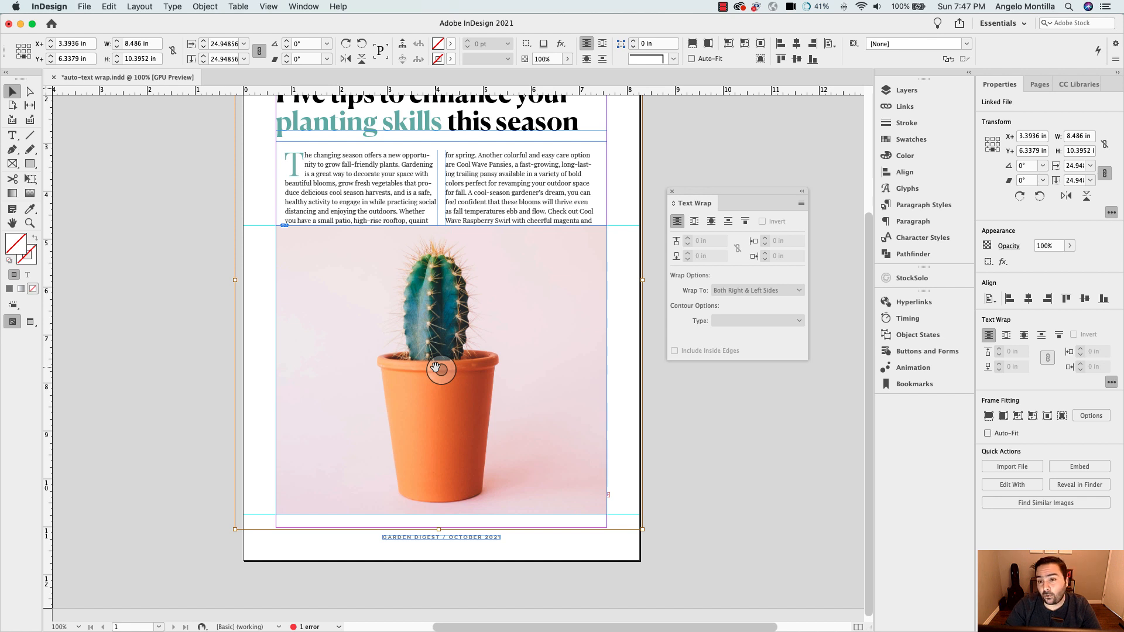
# - Select the cactus photo and apply Wrap Around Object Shape
pyautogui.click(627, 197)
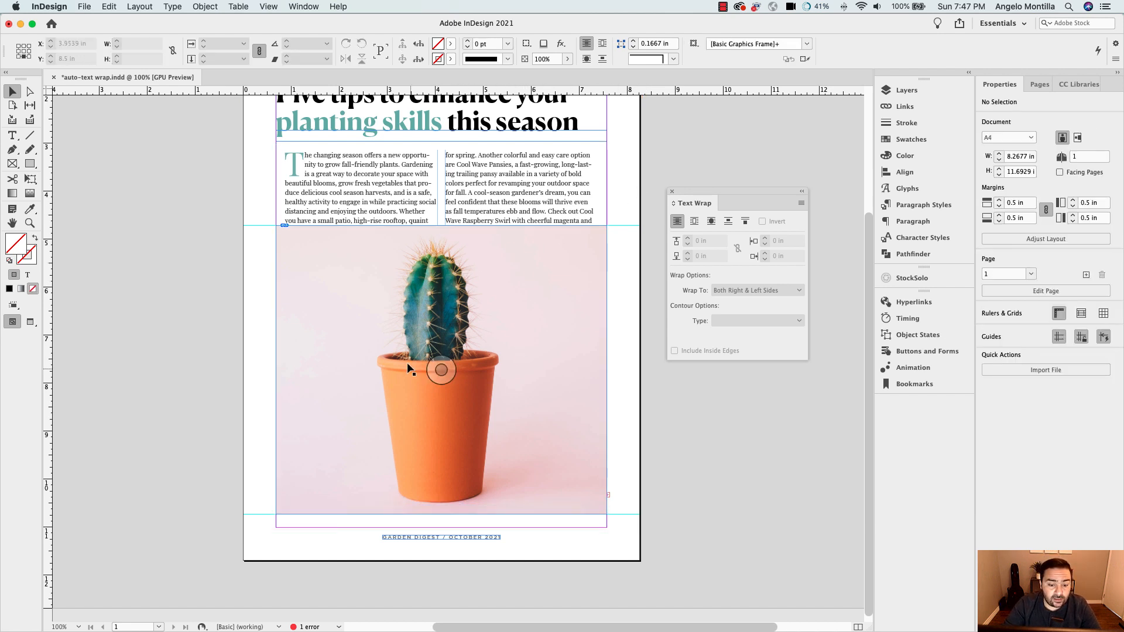
pyautogui.moveTo(537, 312)
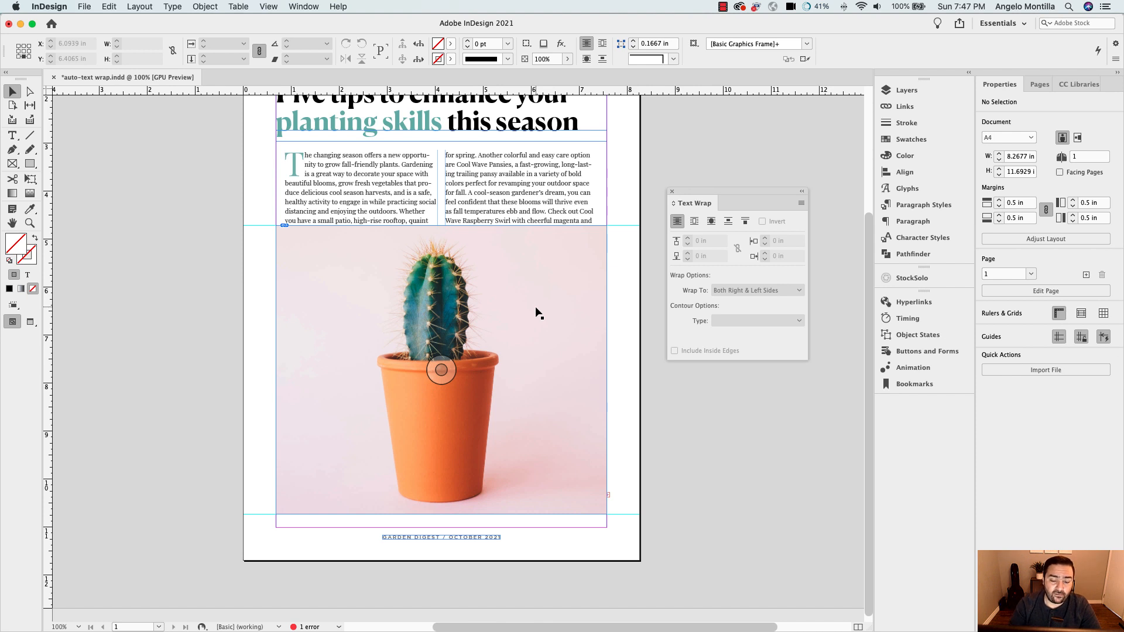
pyautogui.moveTo(556, 303)
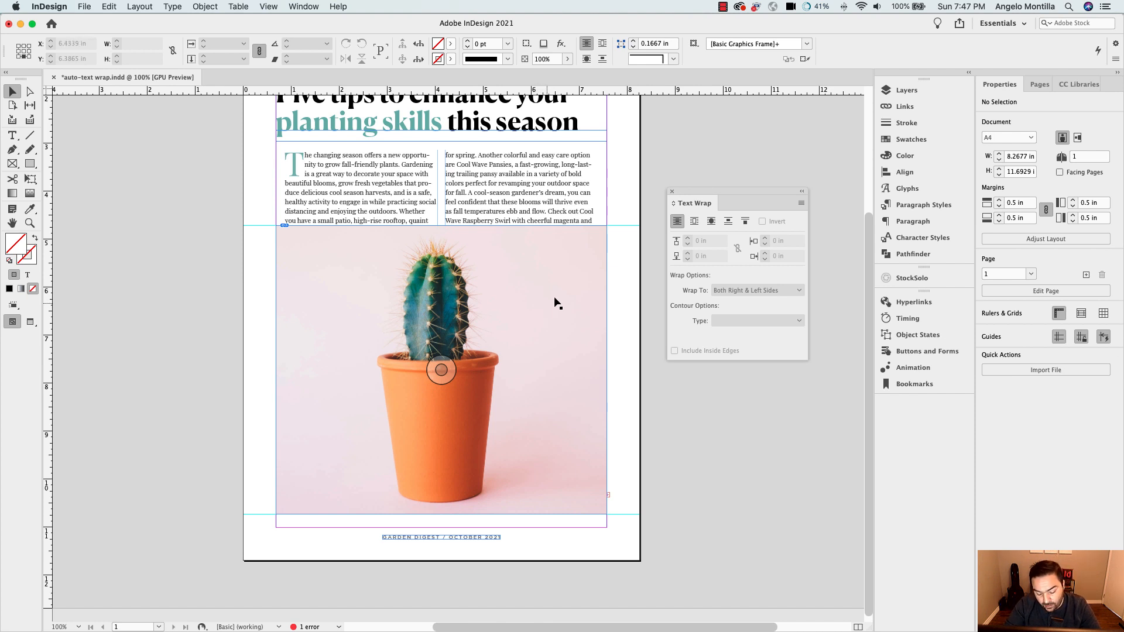
pyautogui.click(901, 89)
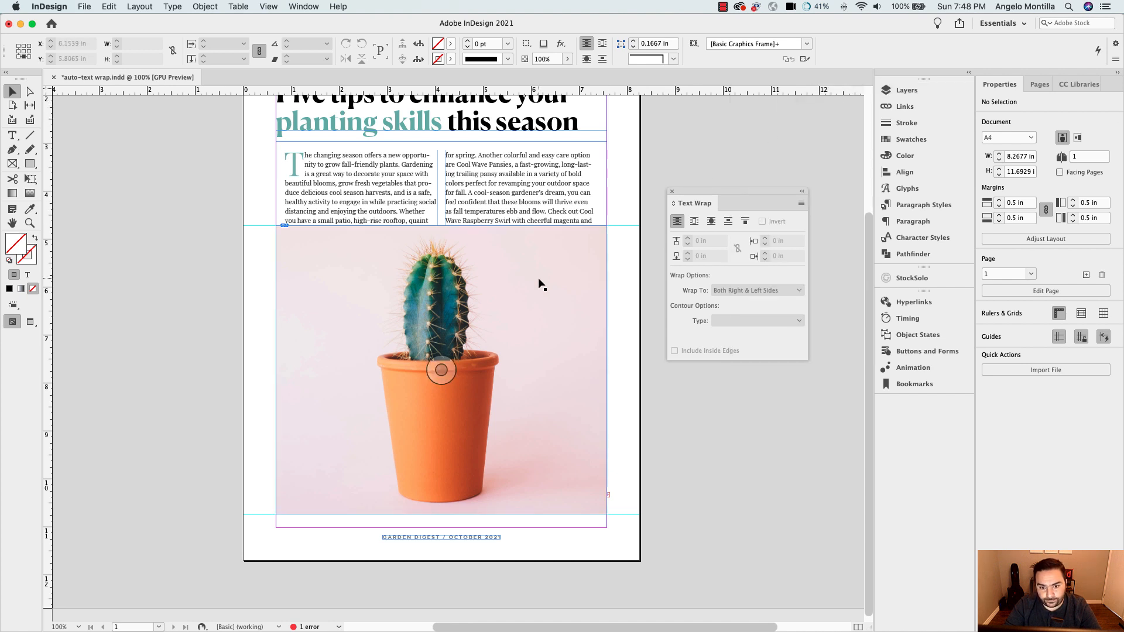
pyautogui.click(441, 369)
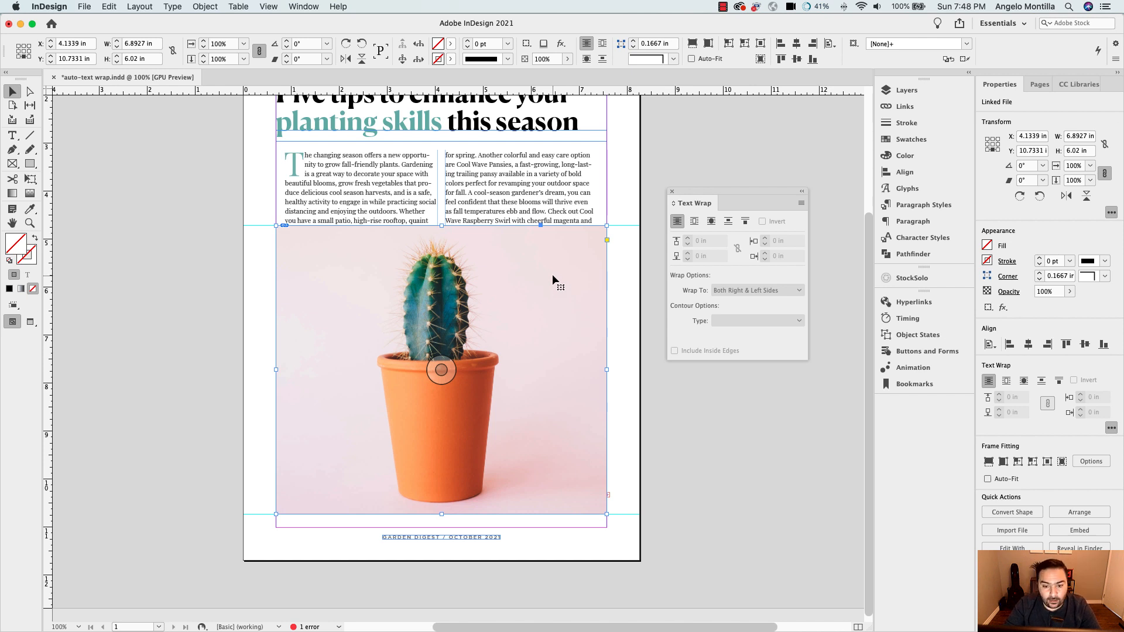
pyautogui.rightClick(440, 370)
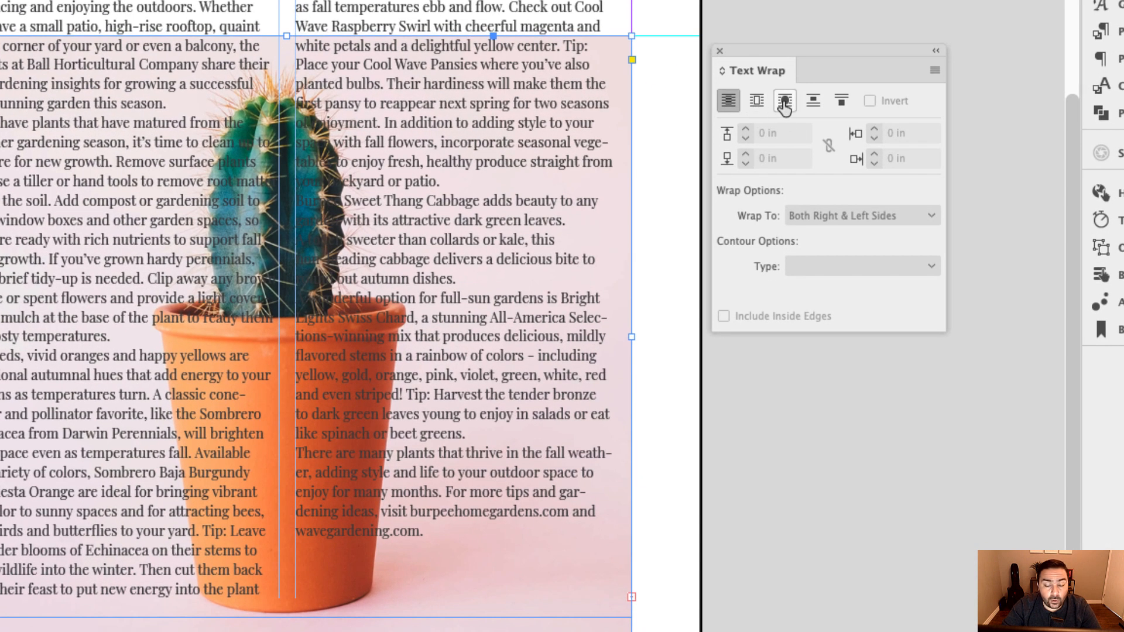
pyautogui.moveTo(785, 100)
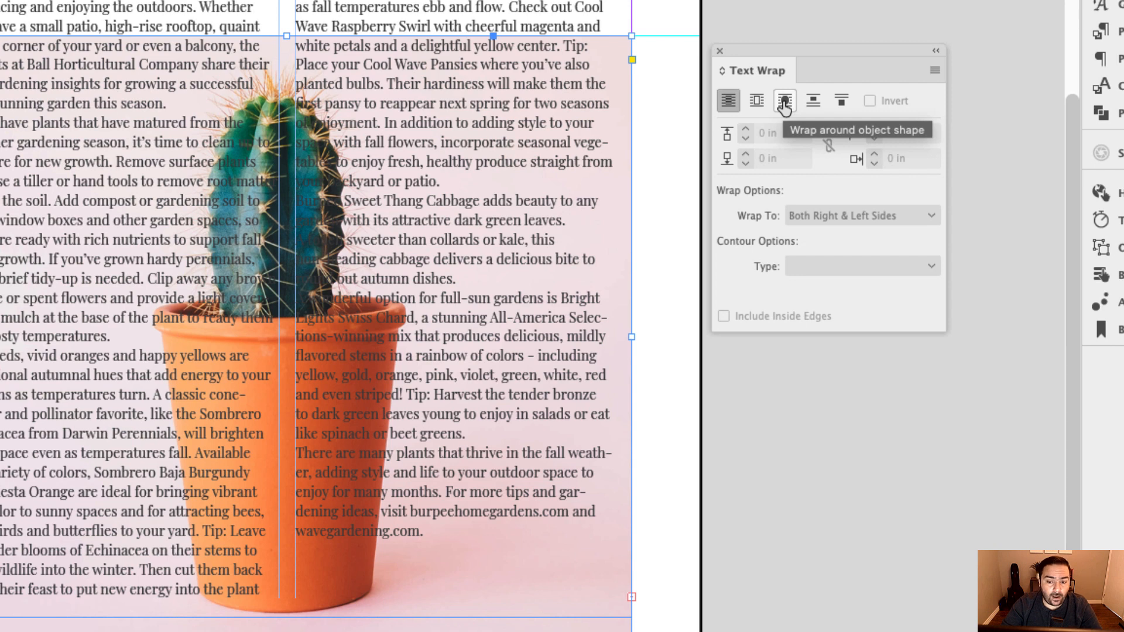
pyautogui.click(783, 100)
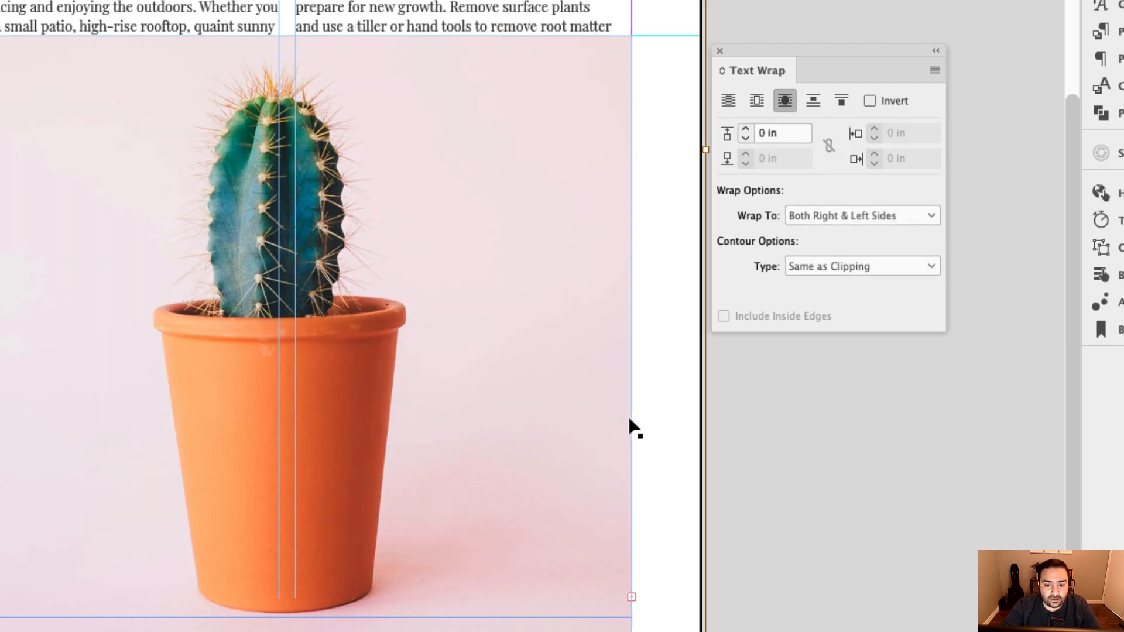
pyautogui.moveTo(387, 119)
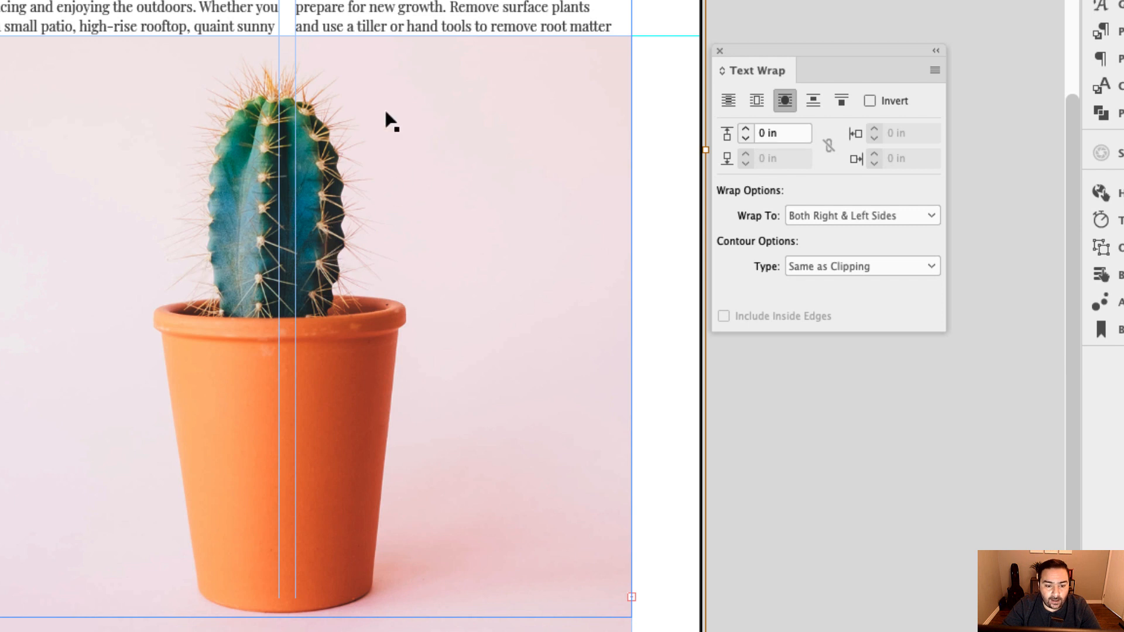
pyautogui.moveTo(227, 186)
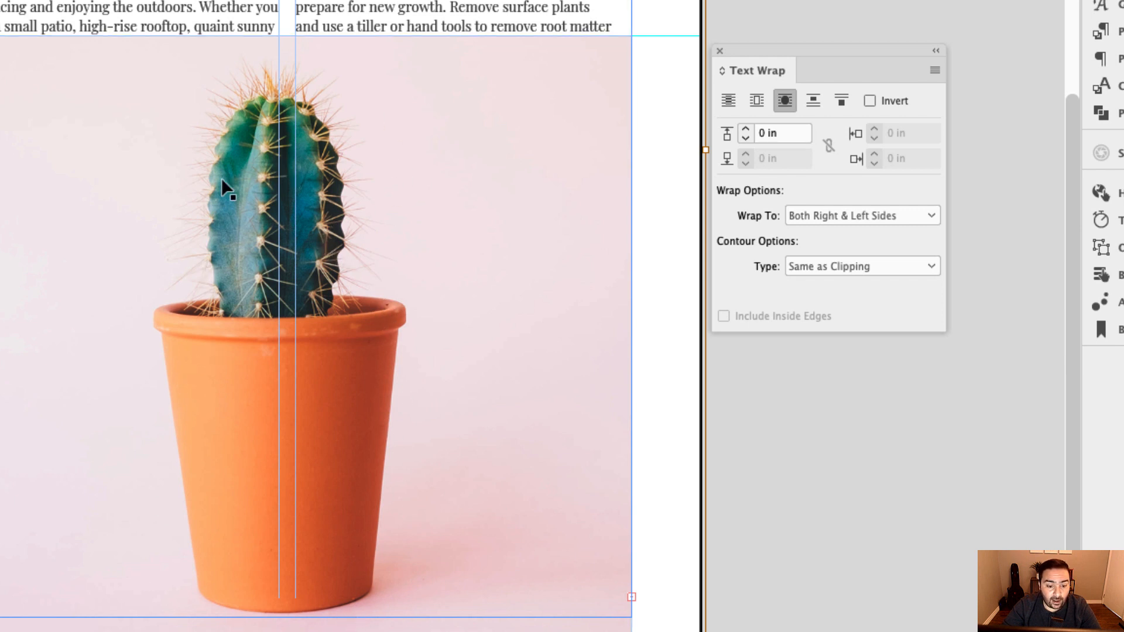
pyautogui.moveTo(888, 266)
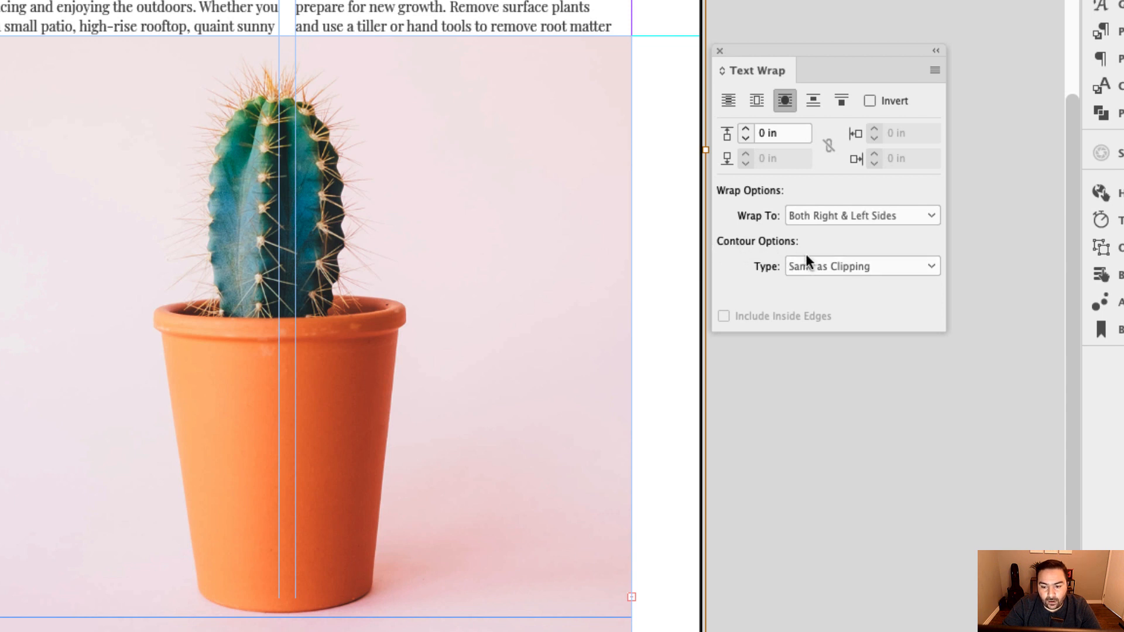
pyautogui.click(862, 266)
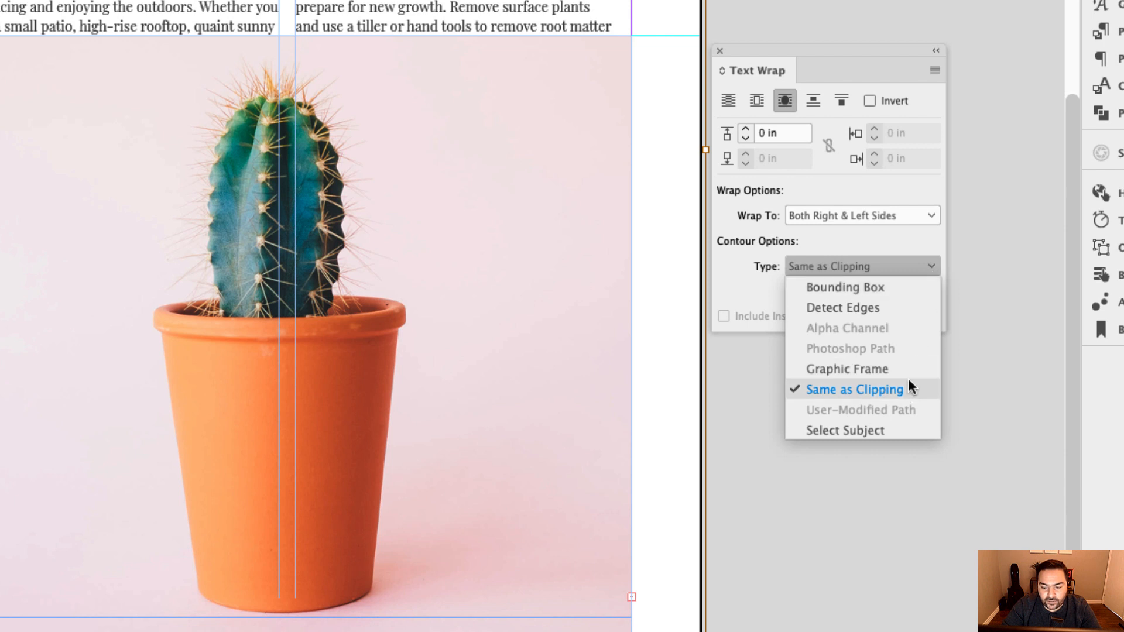
pyautogui.moveTo(843, 307)
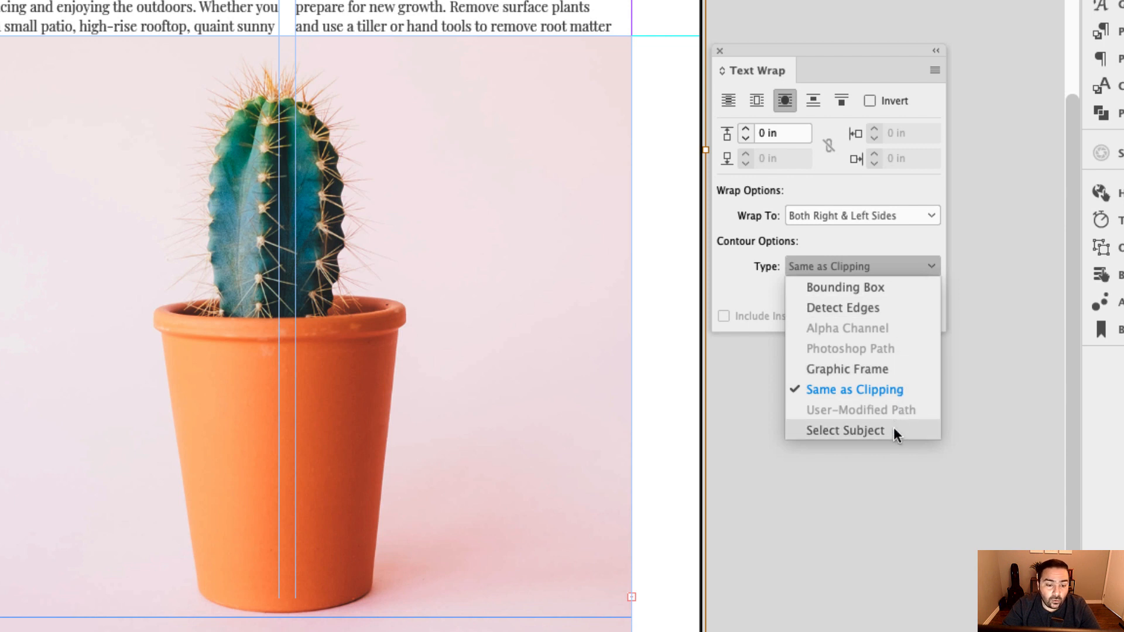
pyautogui.moveTo(881, 437)
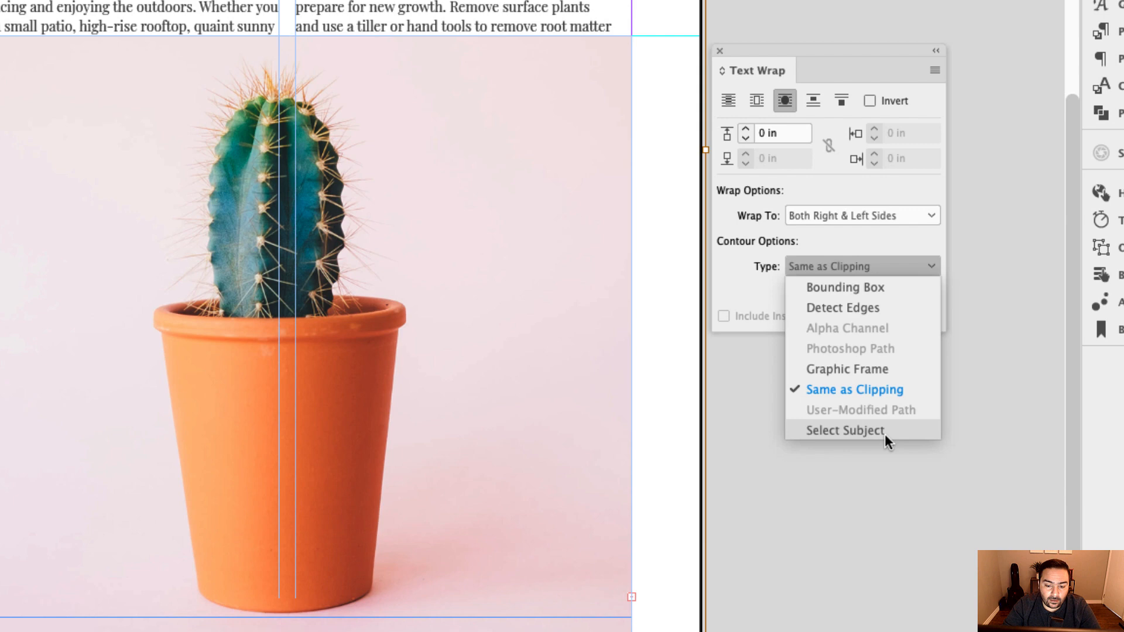
# - Set the contour type to Select Subject so text follows the cactus and pot outline
pyautogui.click(844, 431)
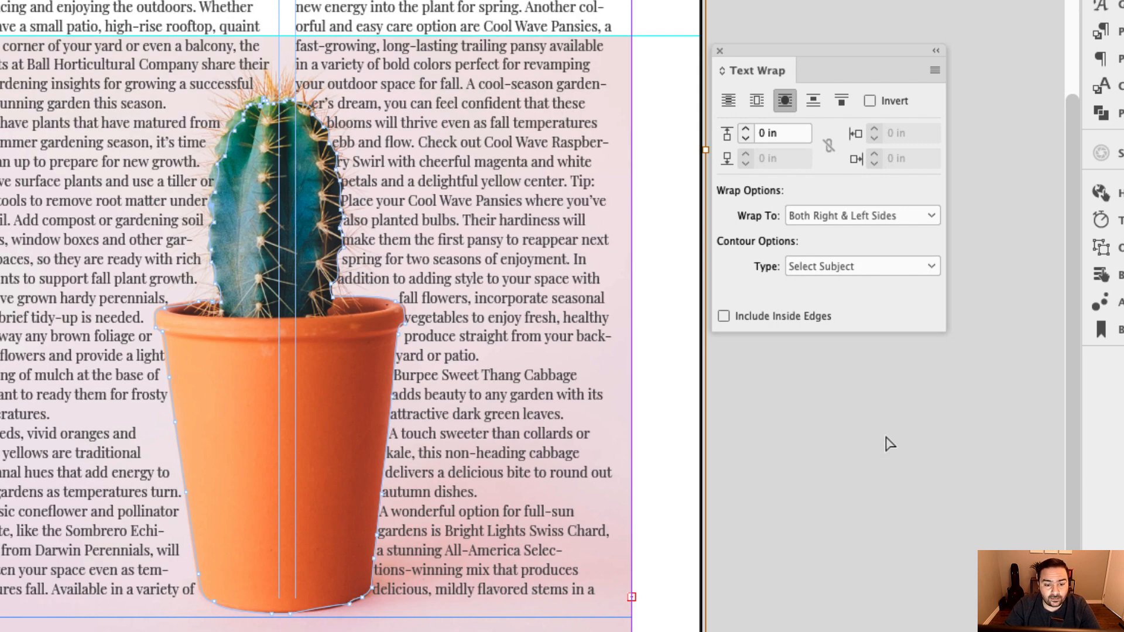
pyautogui.moveTo(249, 133)
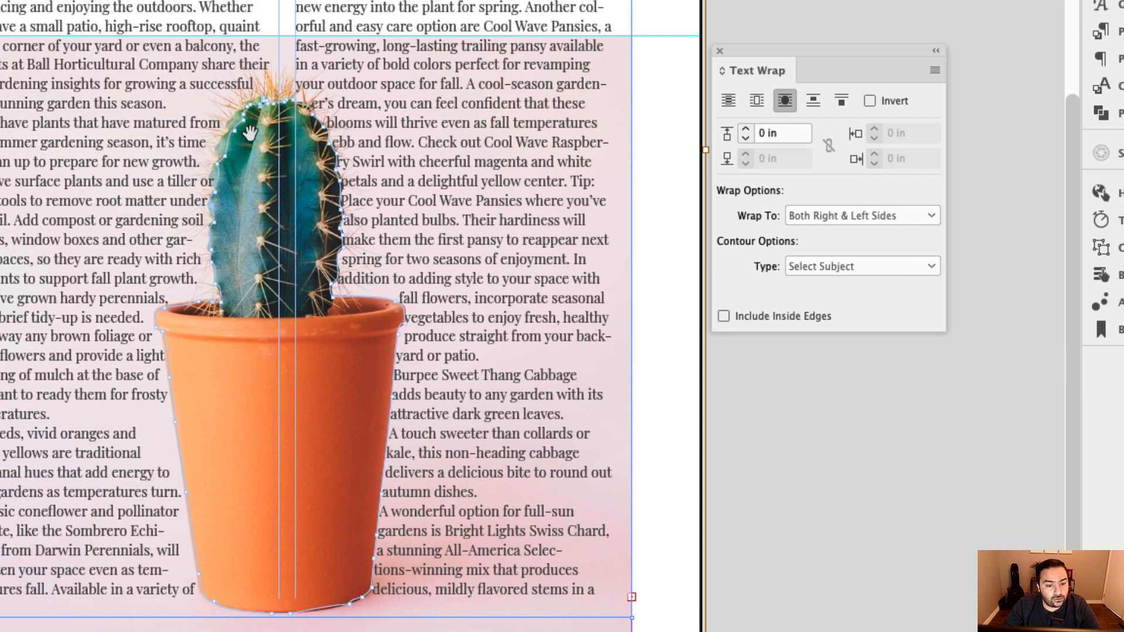
pyautogui.moveTo(387, 538)
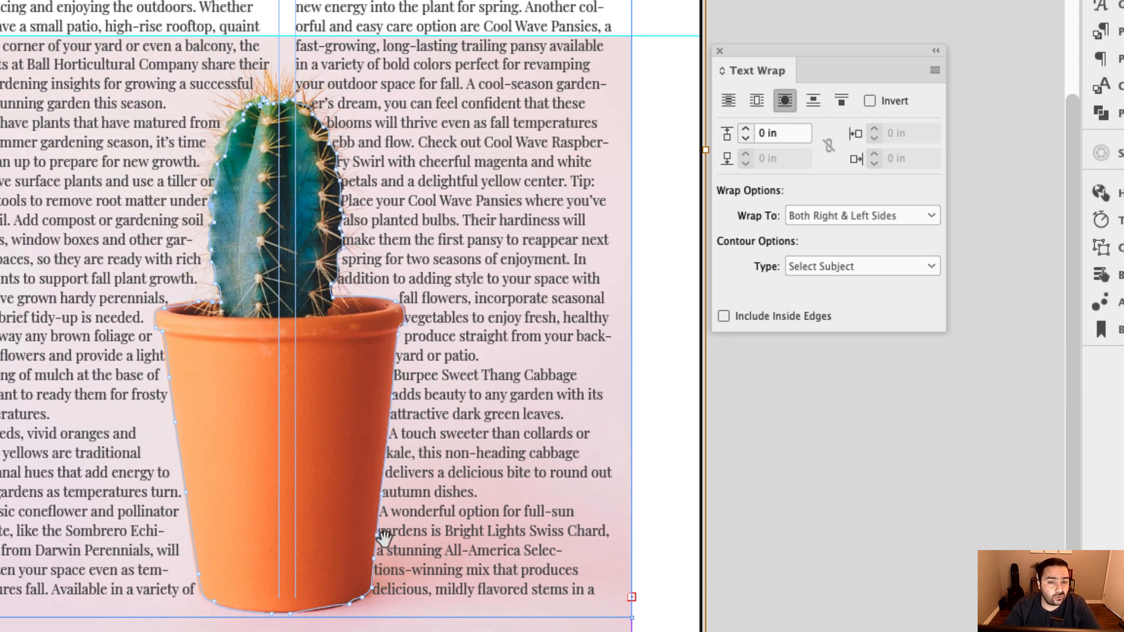
pyautogui.moveTo(204, 357)
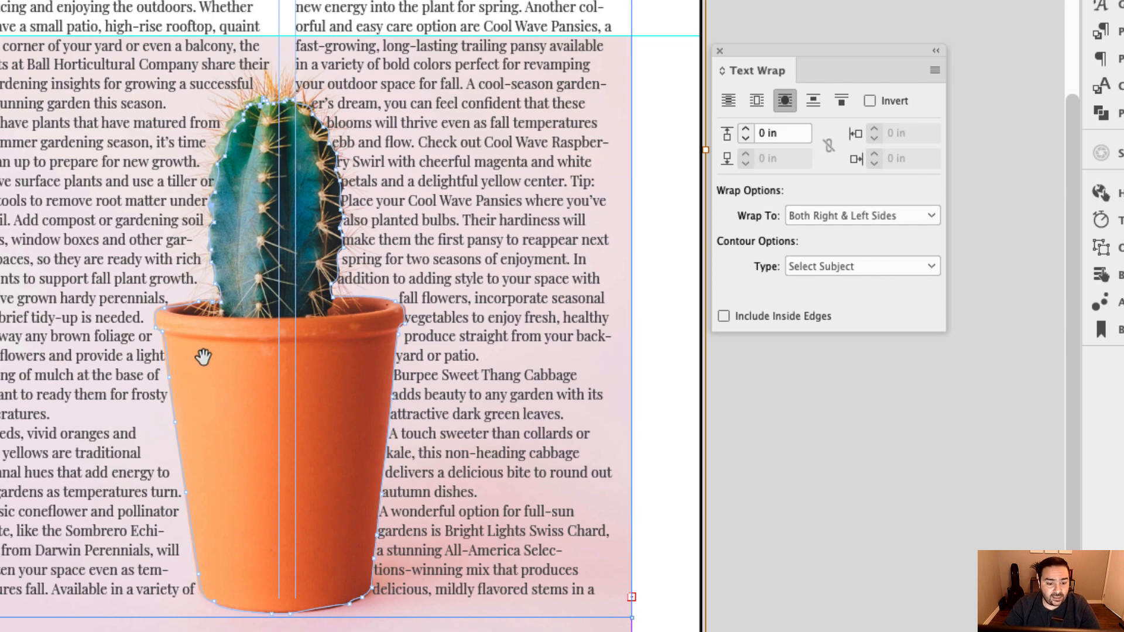
pyautogui.moveTo(326, 141)
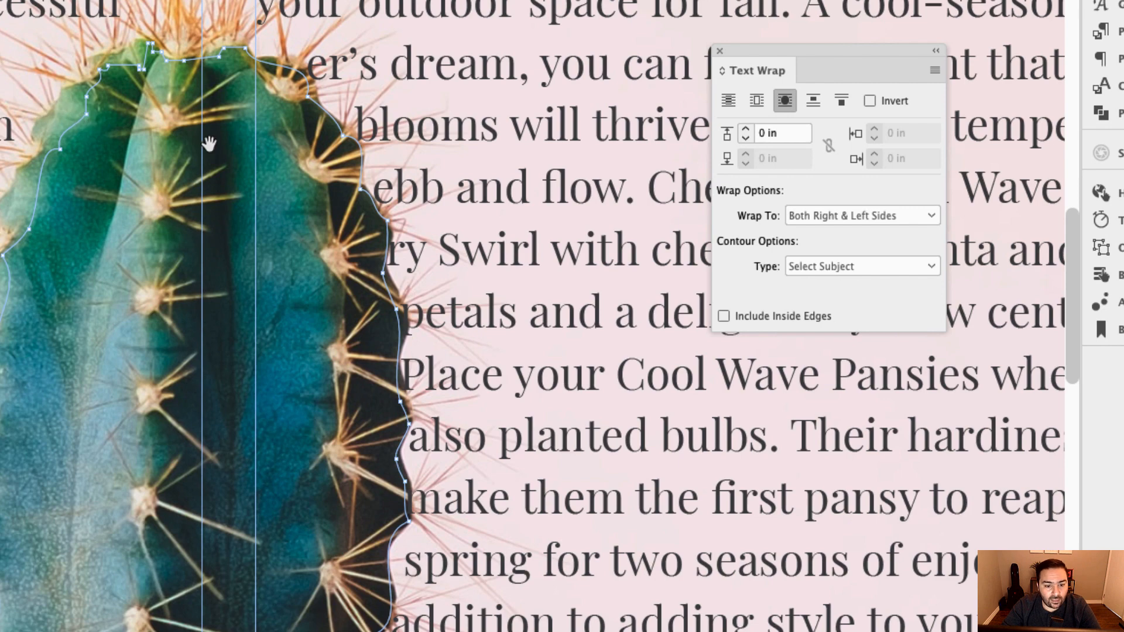
pyautogui.moveTo(215, 156)
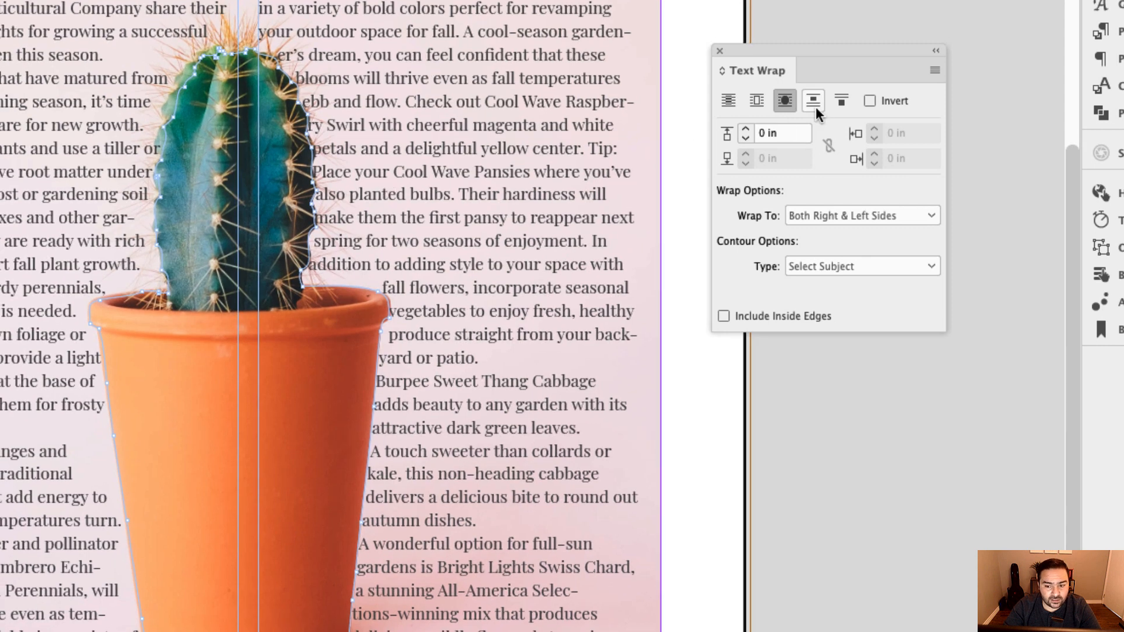
# - Raise the cactus text wrap offset to 0.25 in, then deselect to preview
pyautogui.click(745, 129)
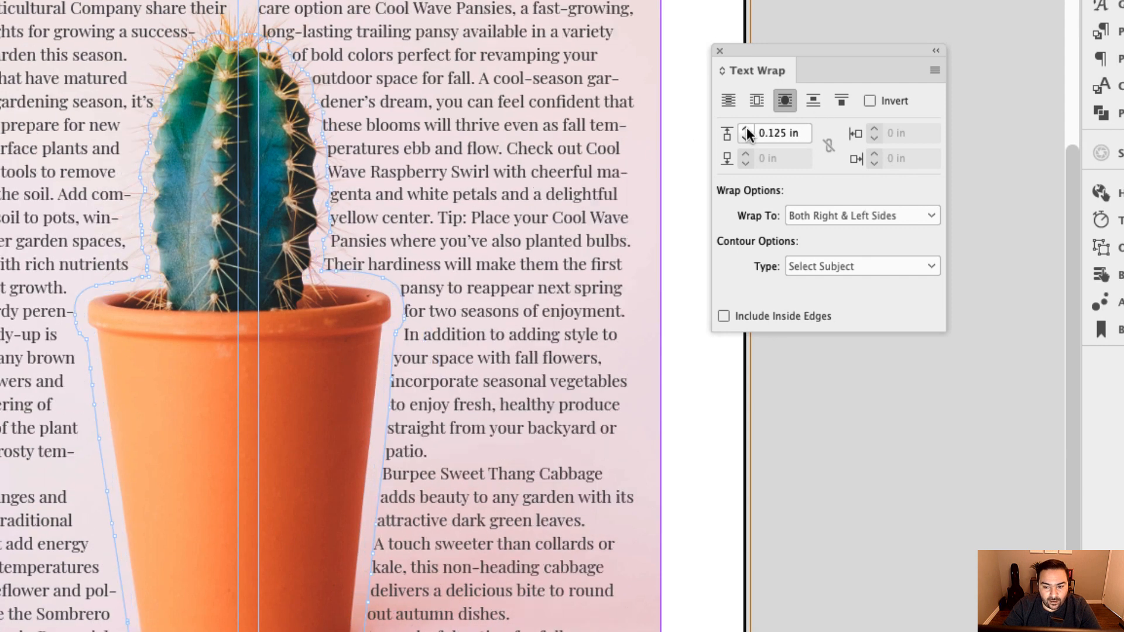
pyautogui.click(746, 129)
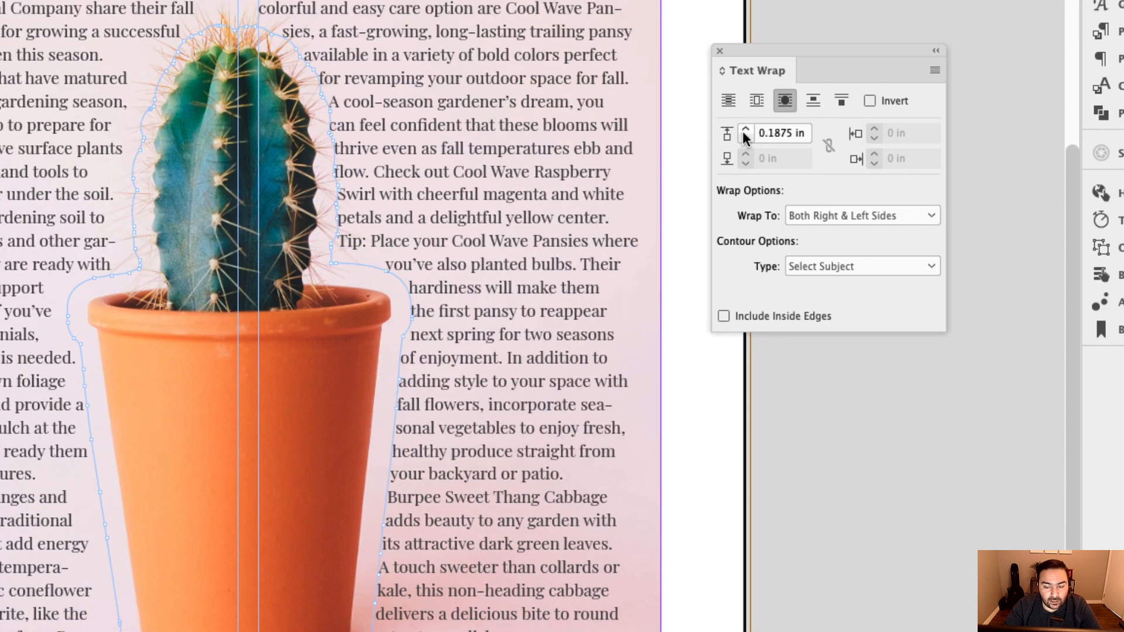
pyautogui.click(745, 129)
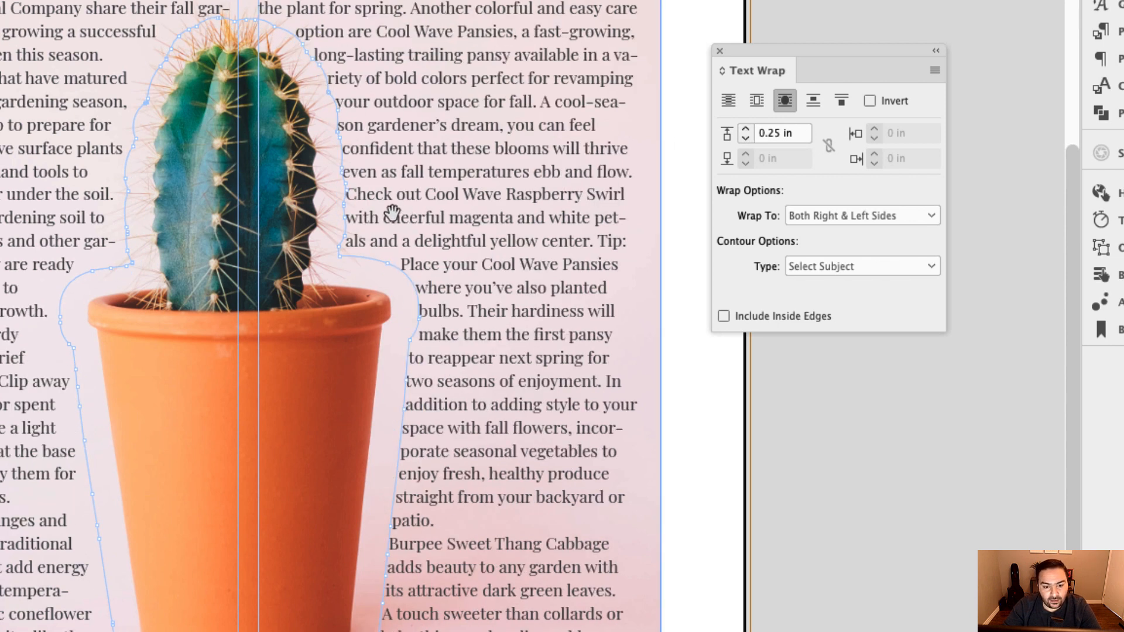
pyautogui.moveTo(422, 444)
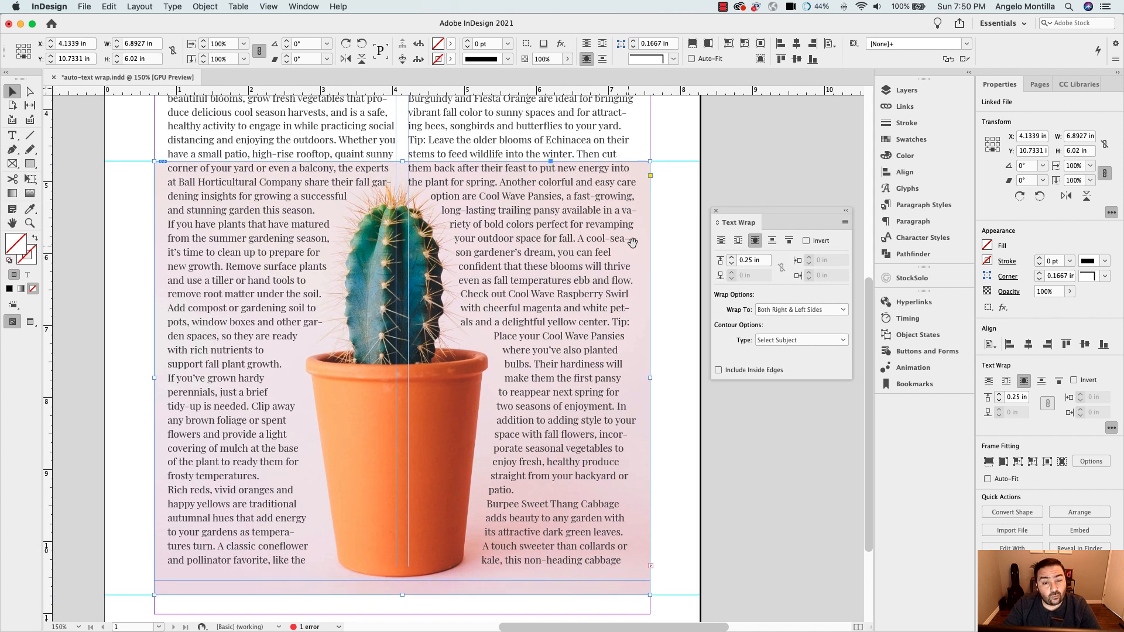
pyautogui.click(663, 239)
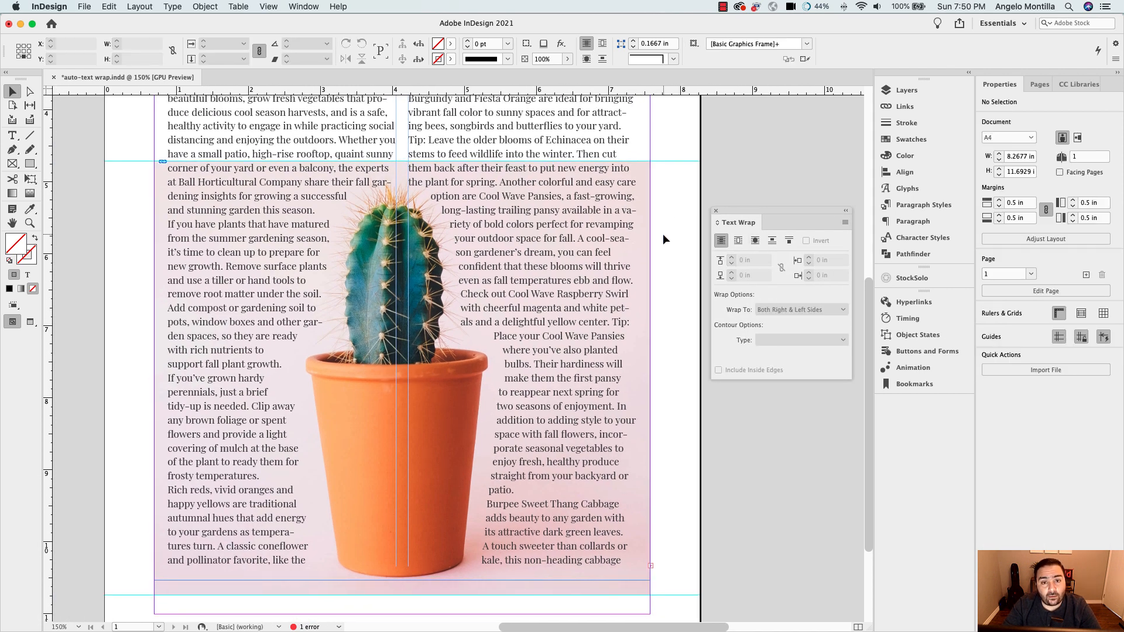